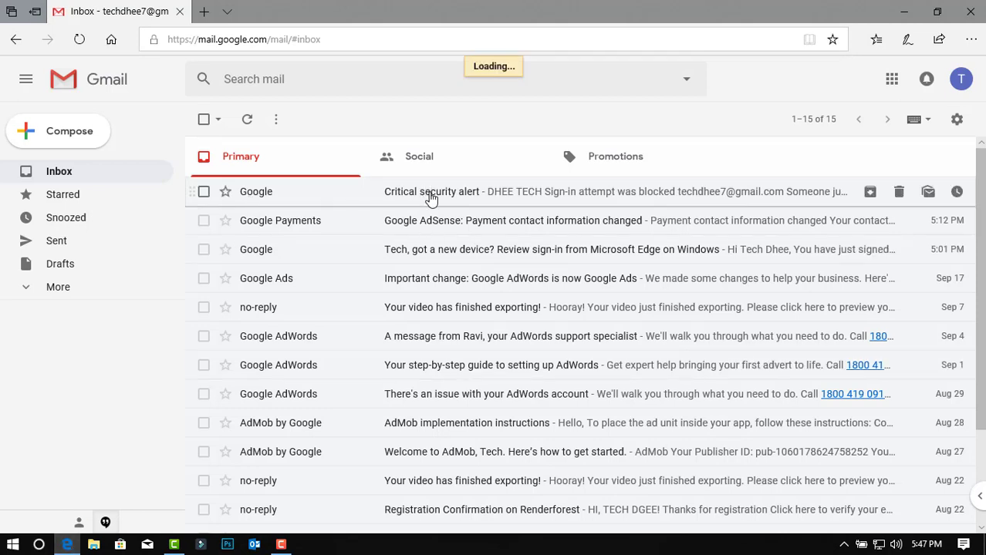
- Read the 'Critical security alert' email from Google about a blocked sign-in attempt
left_click(431, 191)
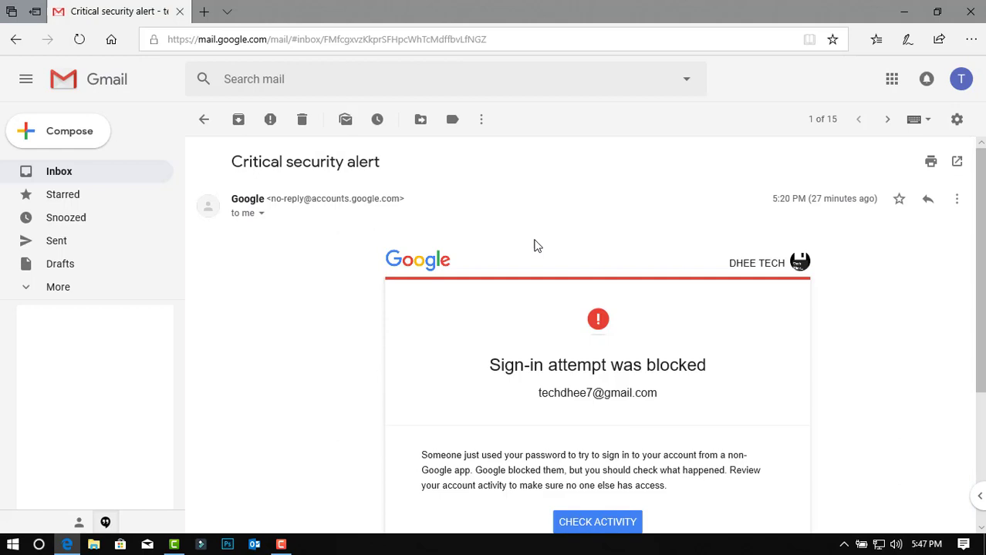
scroll("down", 3)
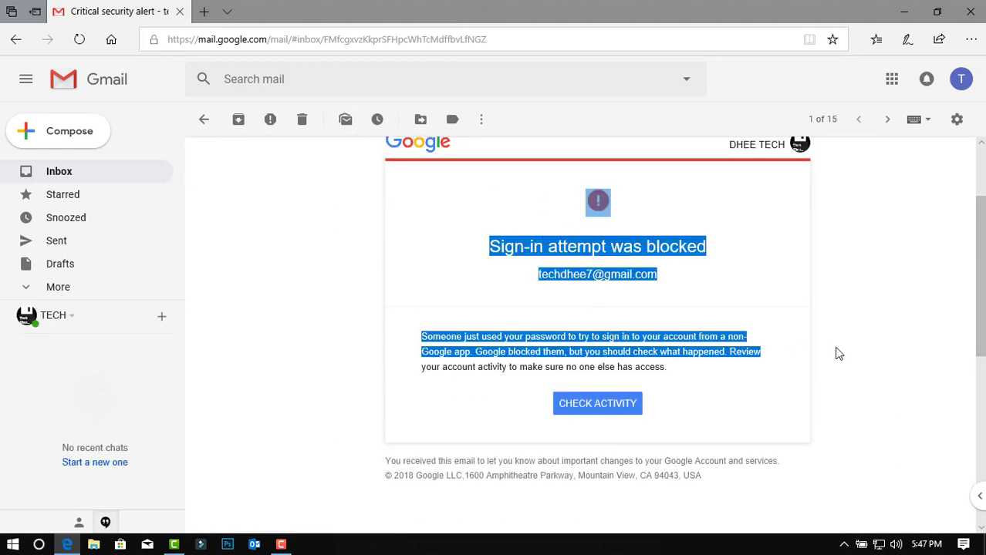
left_click(599, 200)
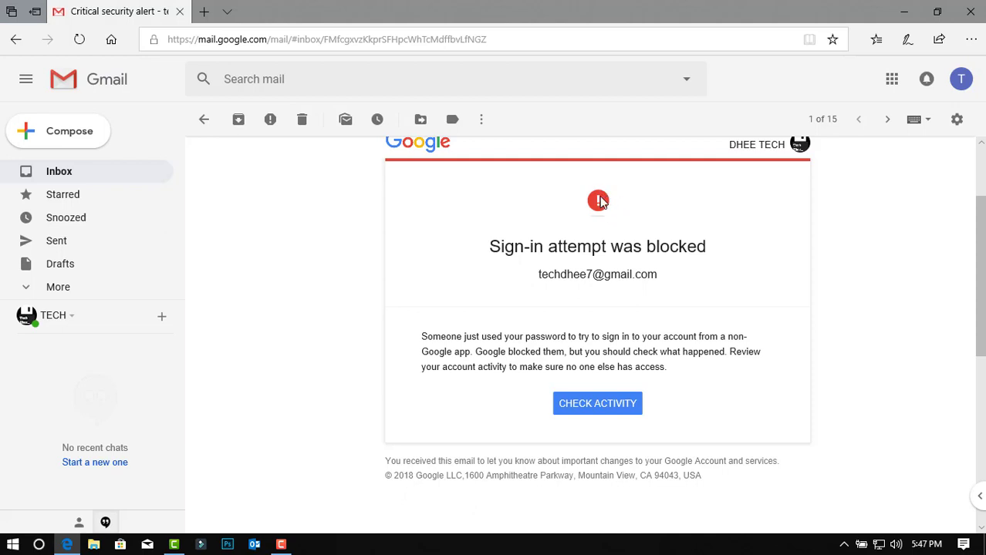
- Check the blocked sign-in activity and confirm with YES that the attempt was yours
left_click(597, 402)
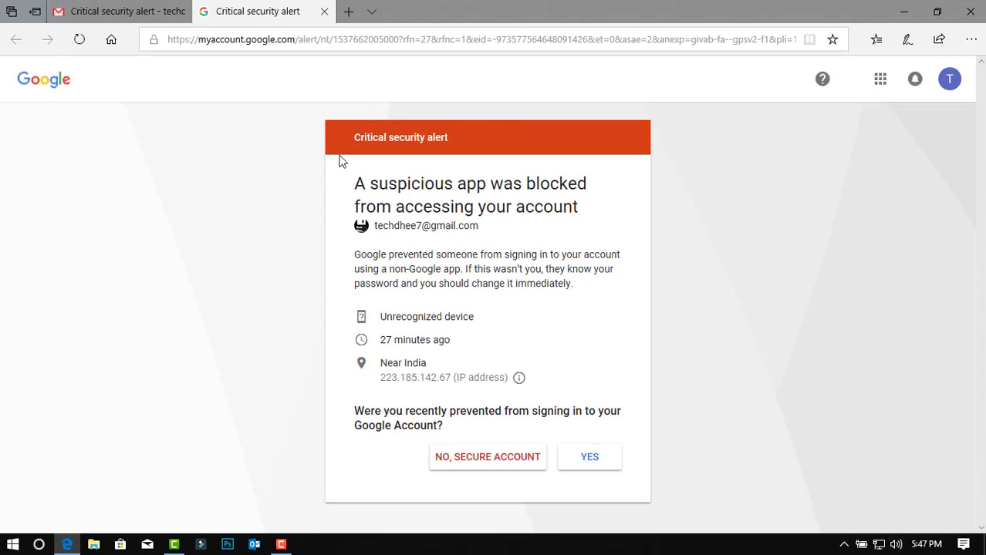
mouse_move(438, 432)
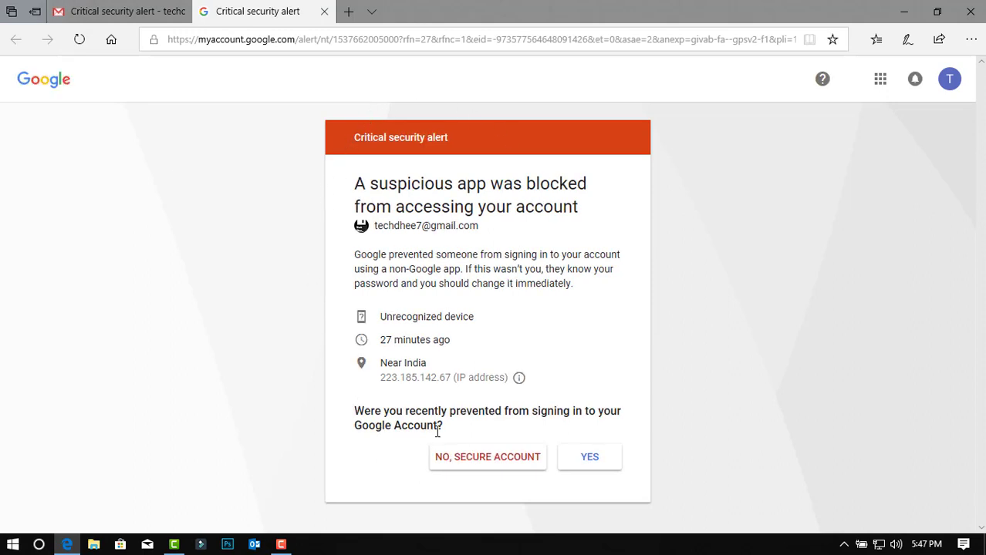
double_click(425, 316)
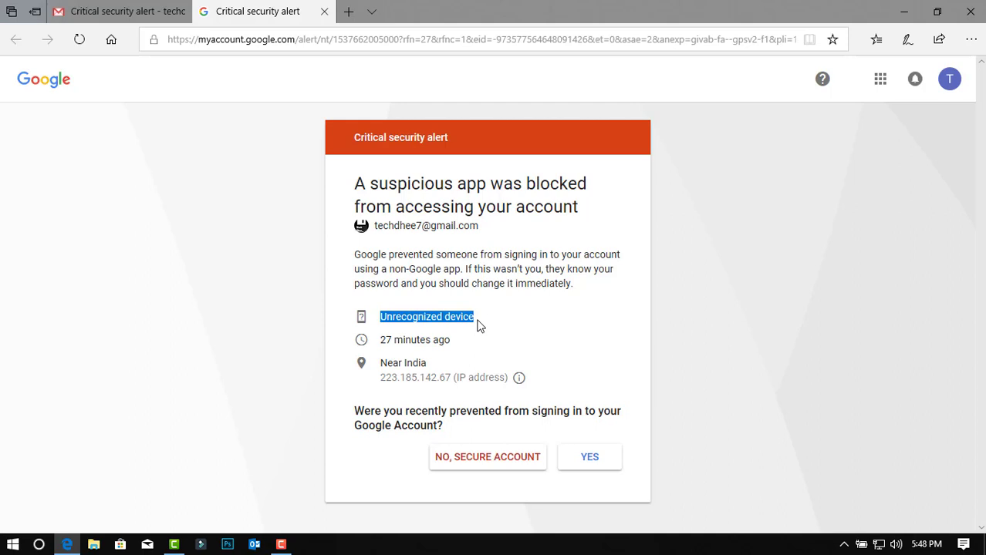
left_click_drag(355, 253, 572, 284)
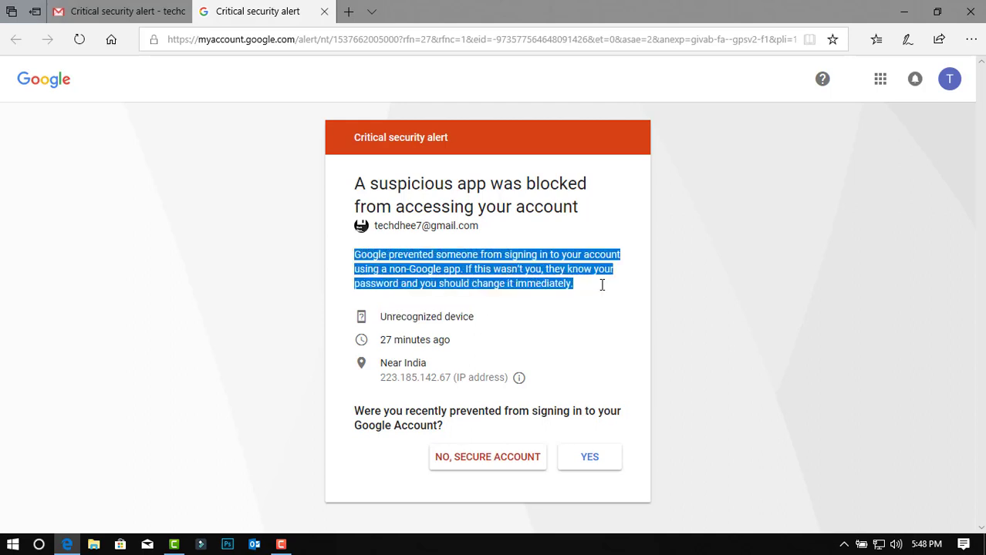
left_click(521, 322)
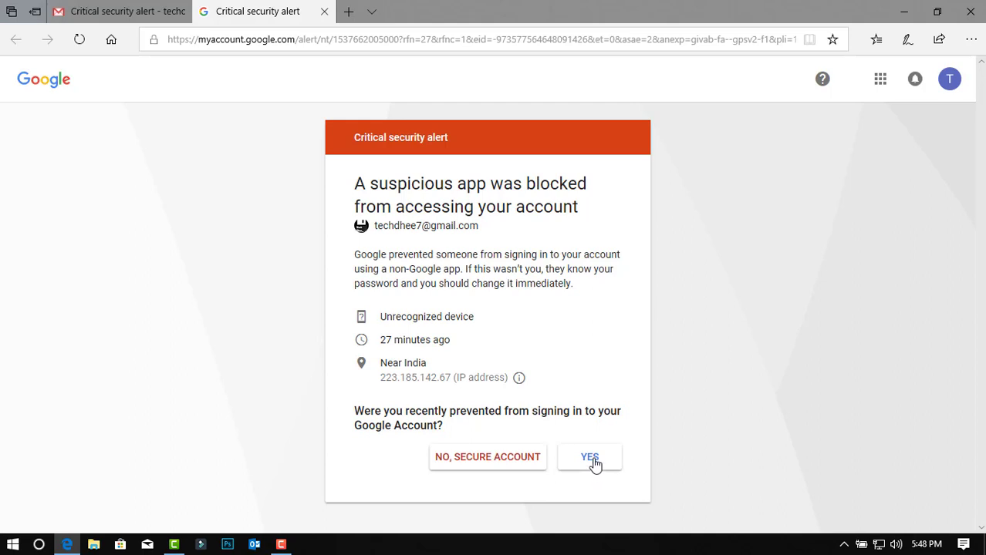
left_click(589, 457)
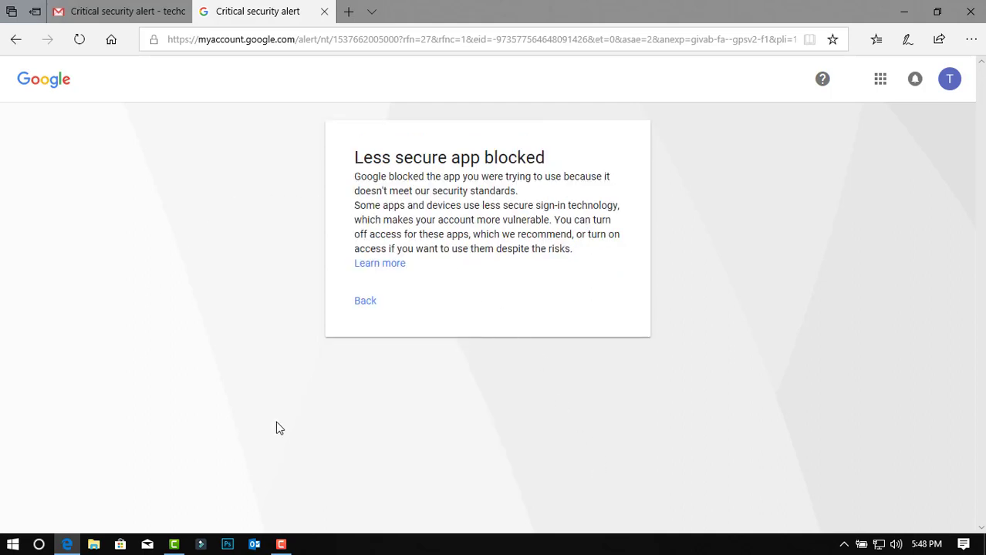
- Follow 'Learn more' to the 'Less secure apps' link, reaching the Less secure app access settings page
left_click(379, 262)
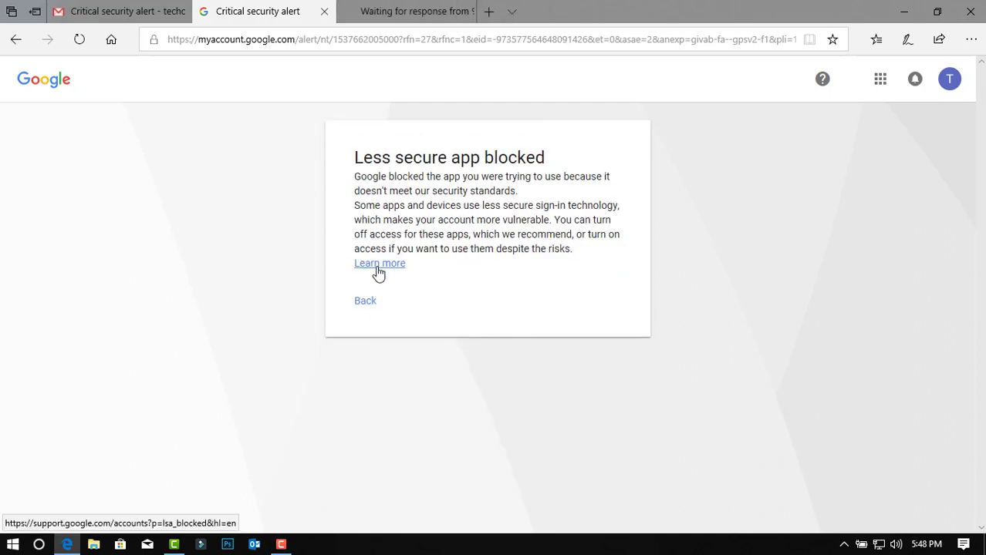
left_click(380, 262)
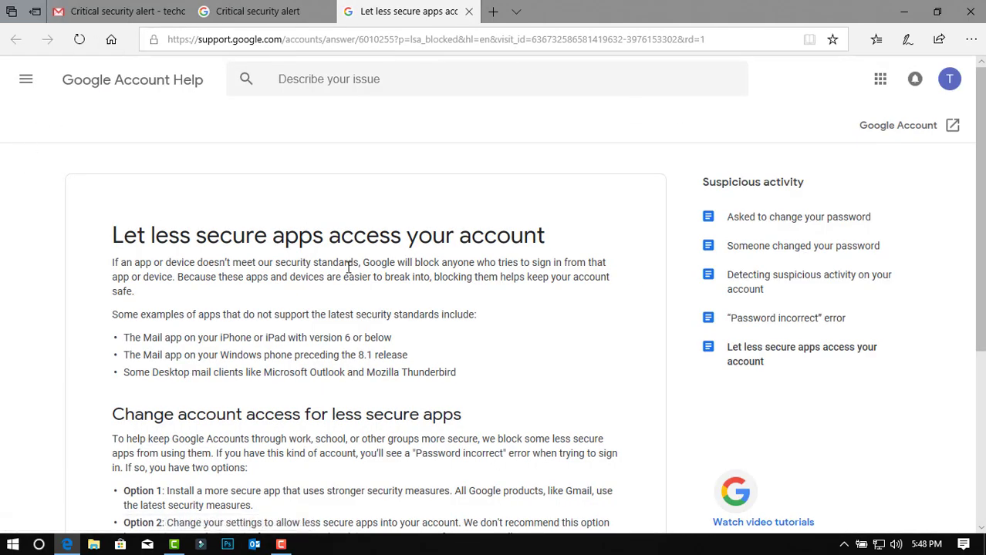
scroll("down", 3)
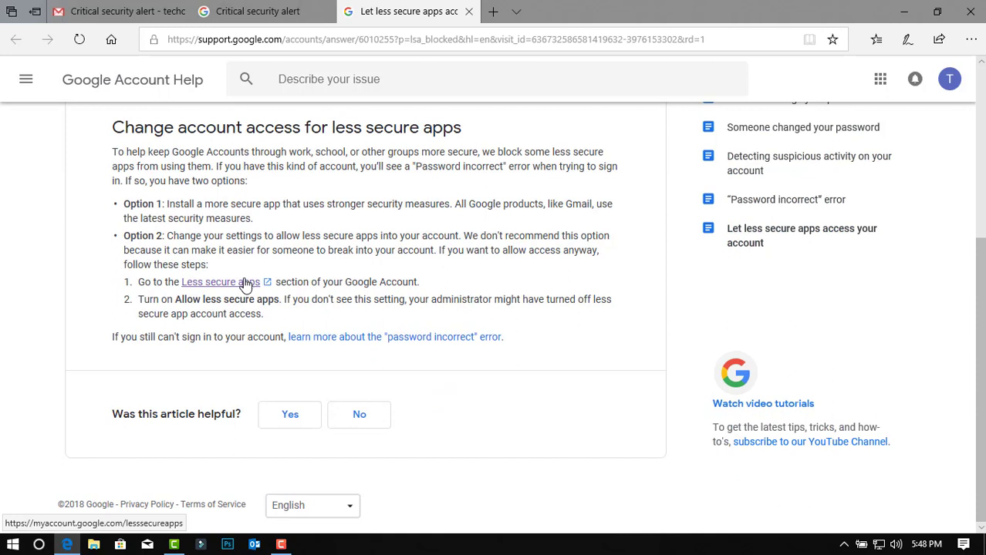
left_click(219, 281)
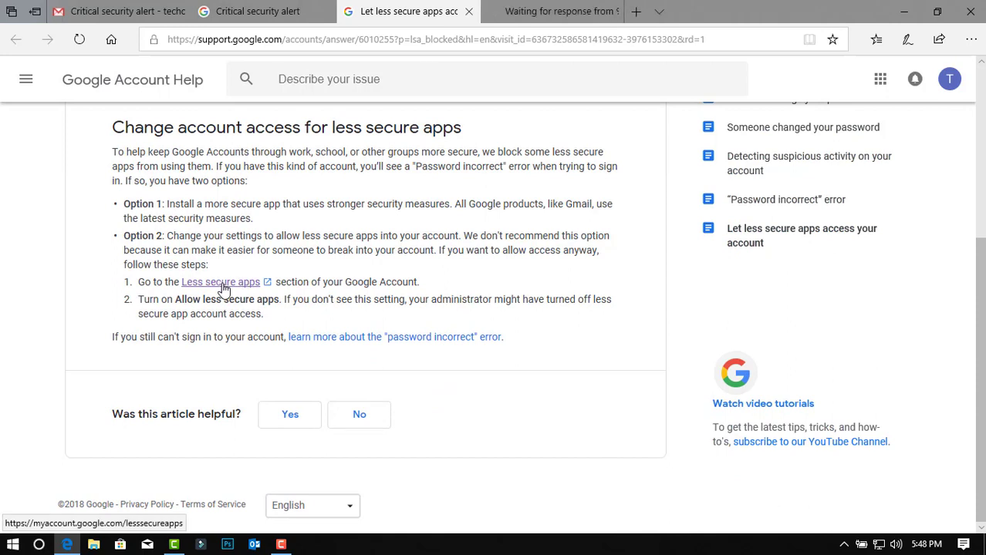
left_click(220, 281)
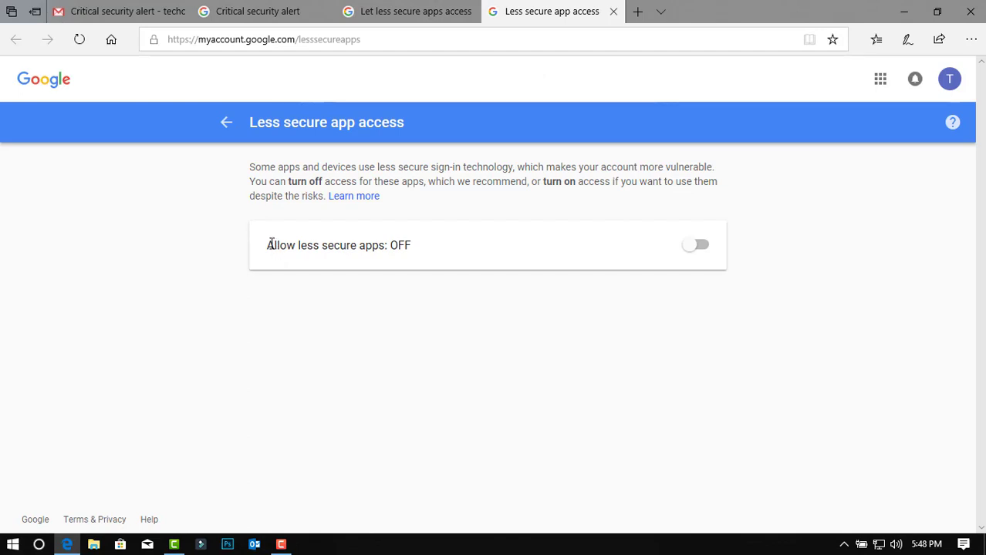
- Switch the 'Allow less secure apps' toggle from OFF to ON
double_click(322, 246)
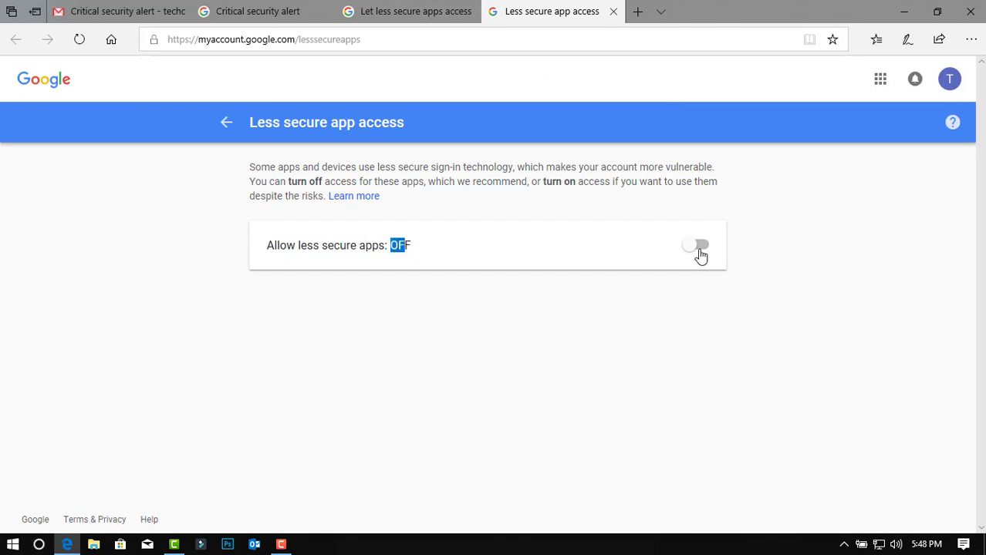
left_click(695, 245)
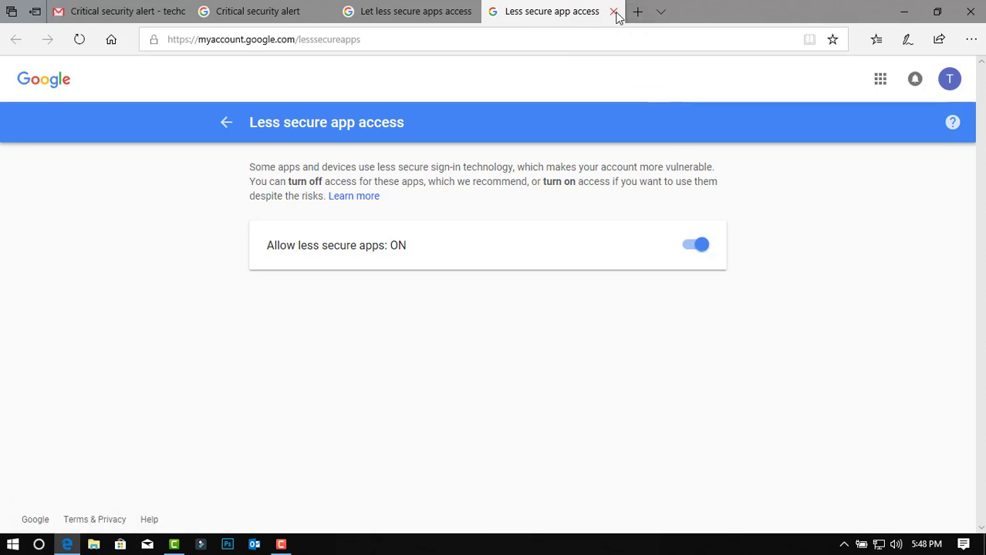
- Return to Gmail and read the new 'Access for less secure apps setting has been turned on' email
left_click(614, 10)
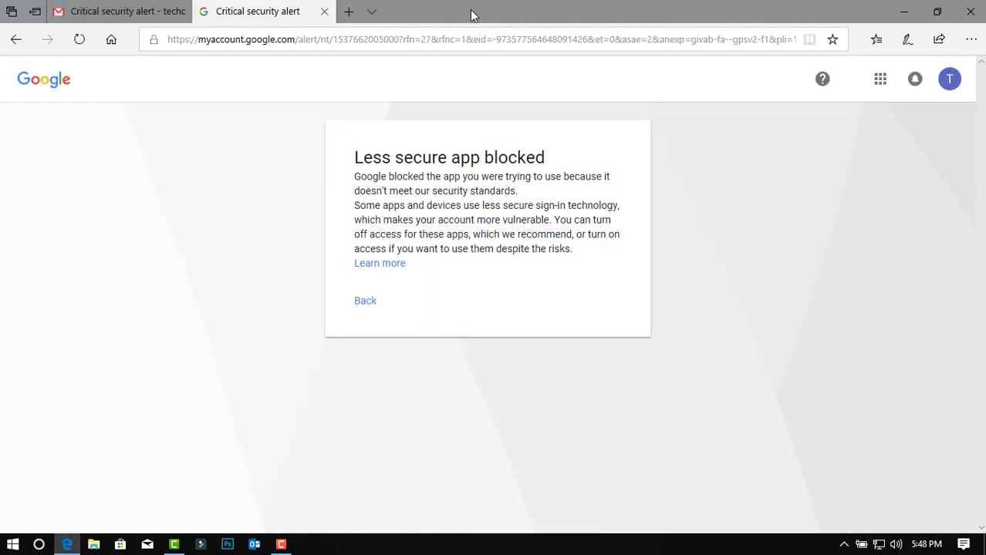
left_click(324, 11)
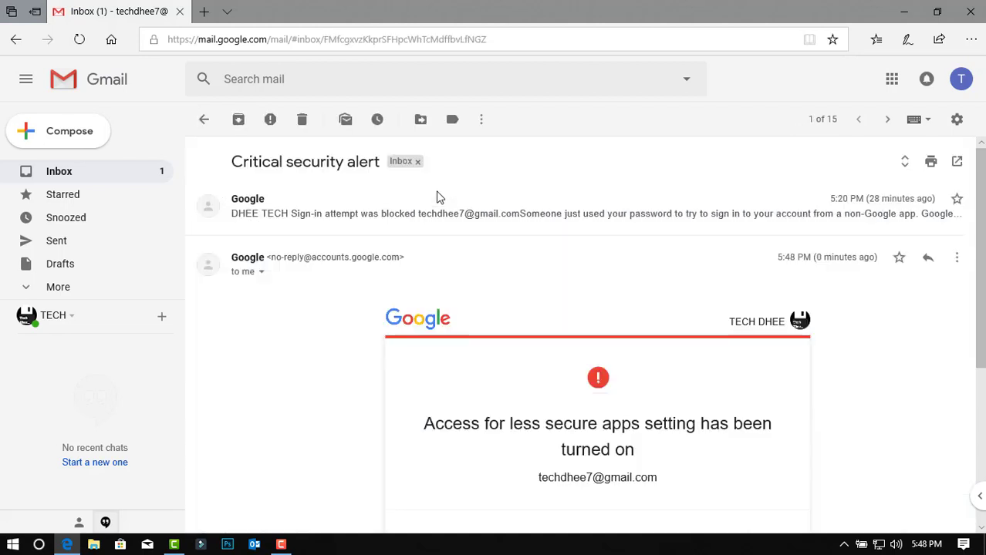
scroll("down", 3)
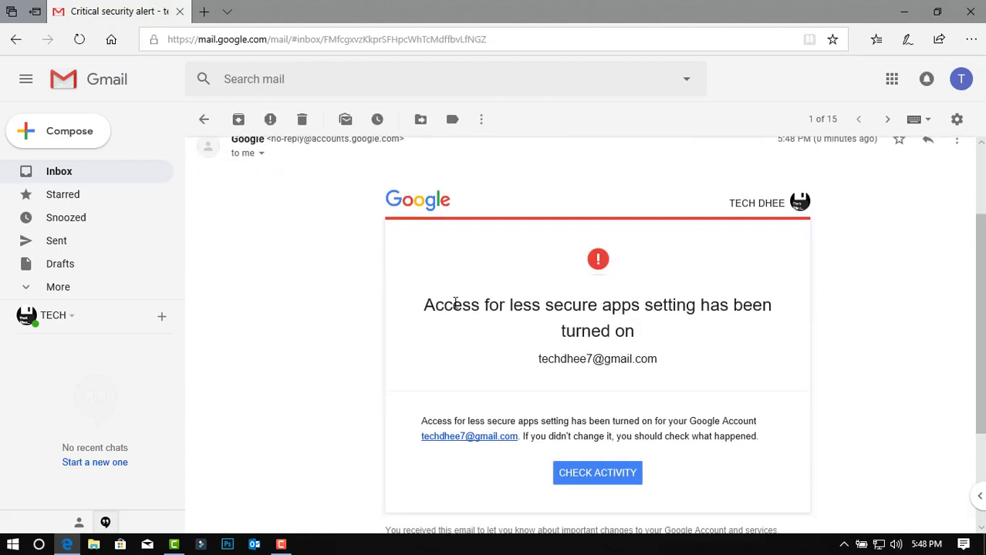
scroll("down", 3)
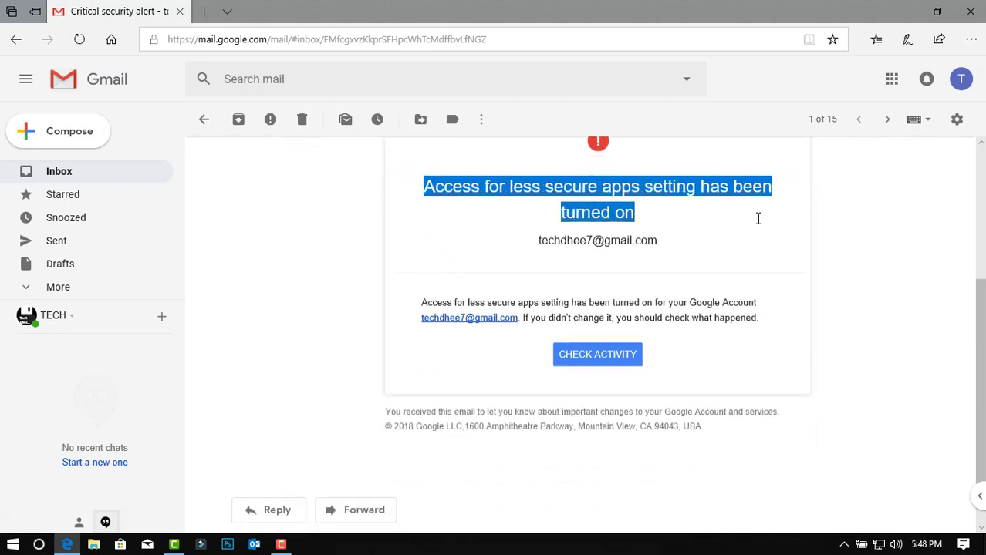
scroll("up", 3)
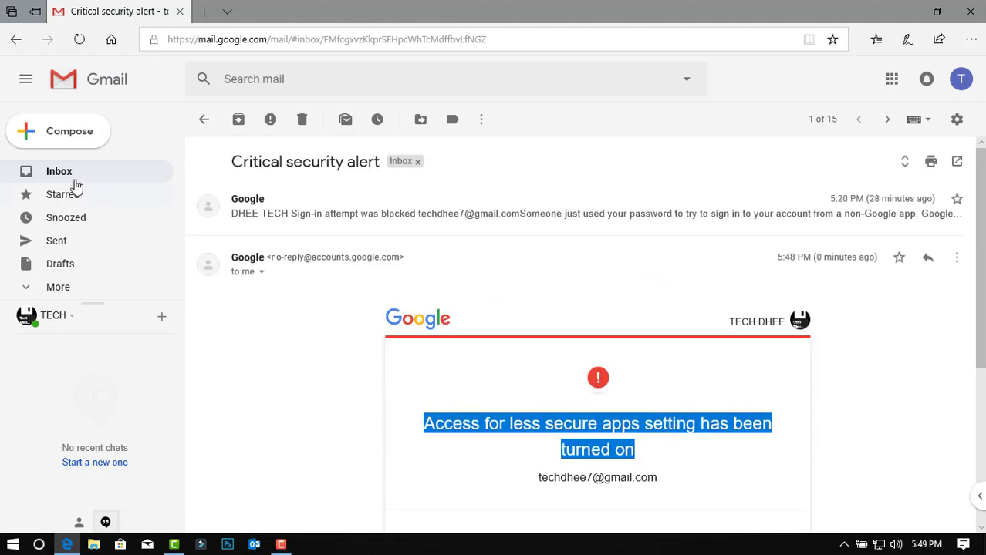